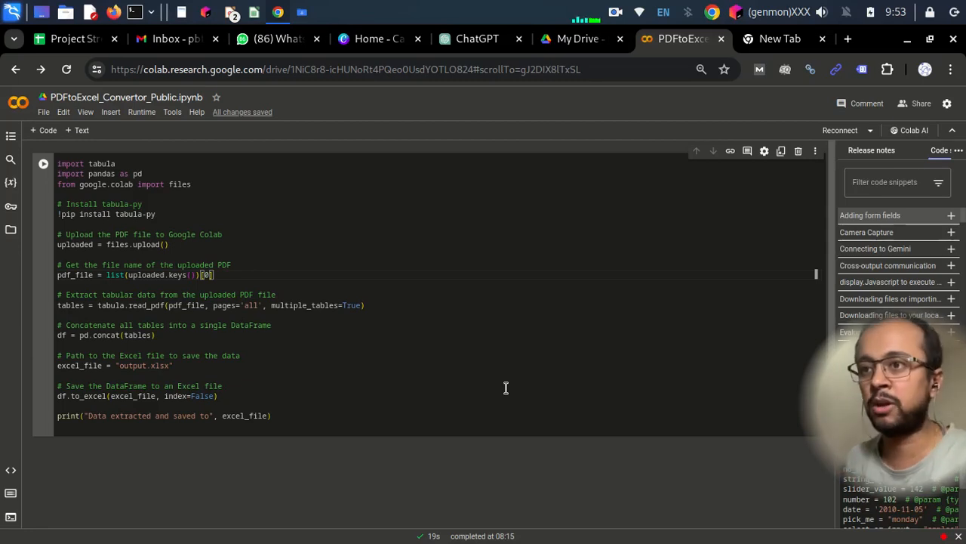
mouse_move(182, 276)
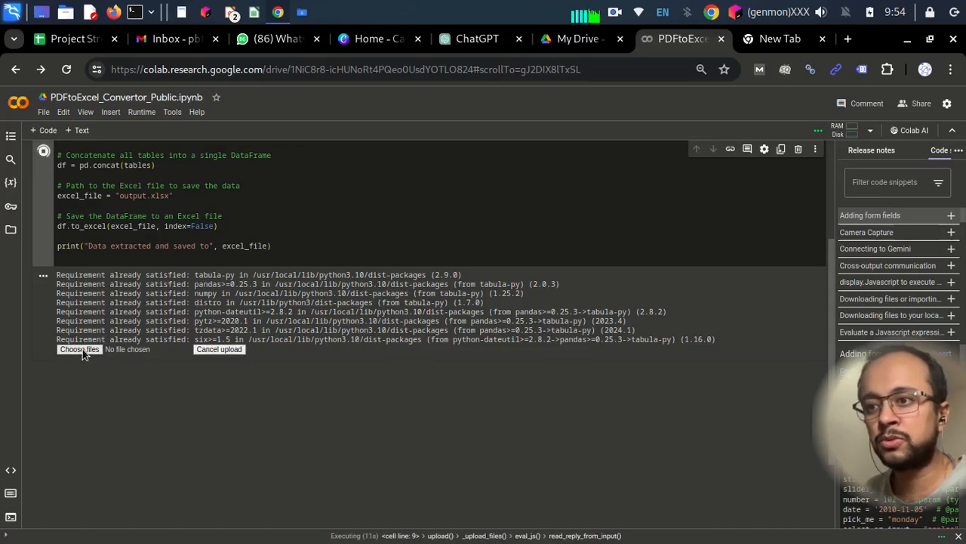
Upload data.pdf from the Downloads folder as the file for the converter cell.
left_click(78, 348)
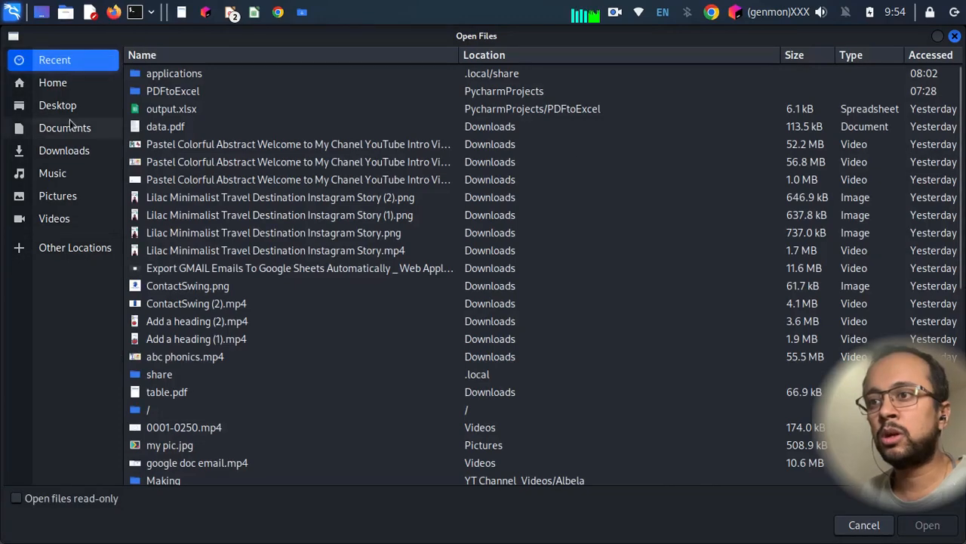
left_click(64, 151)
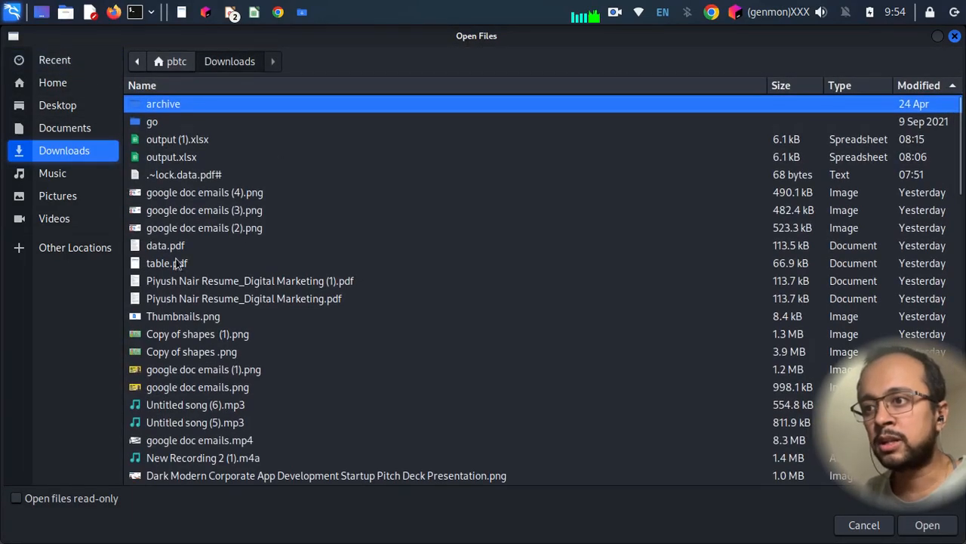
left_click(166, 245)
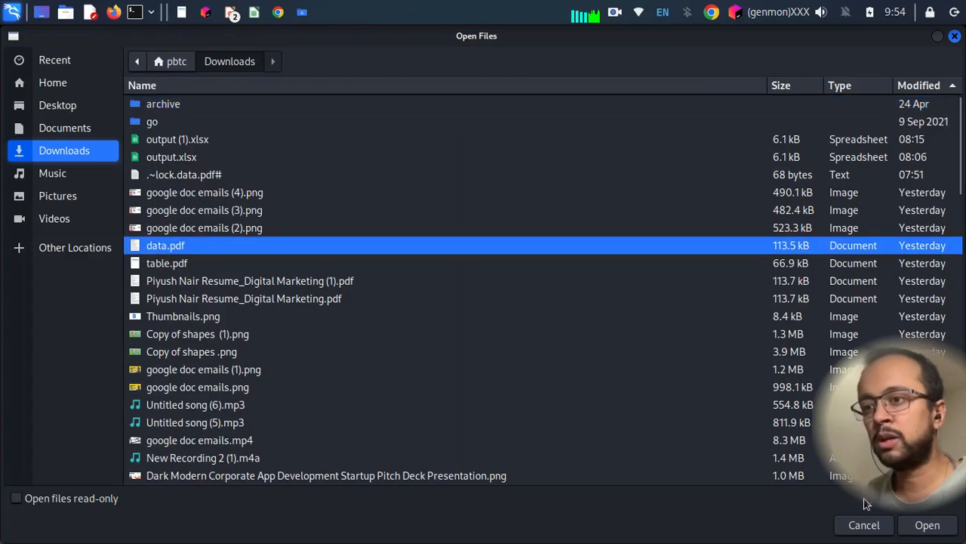
left_click(927, 525)
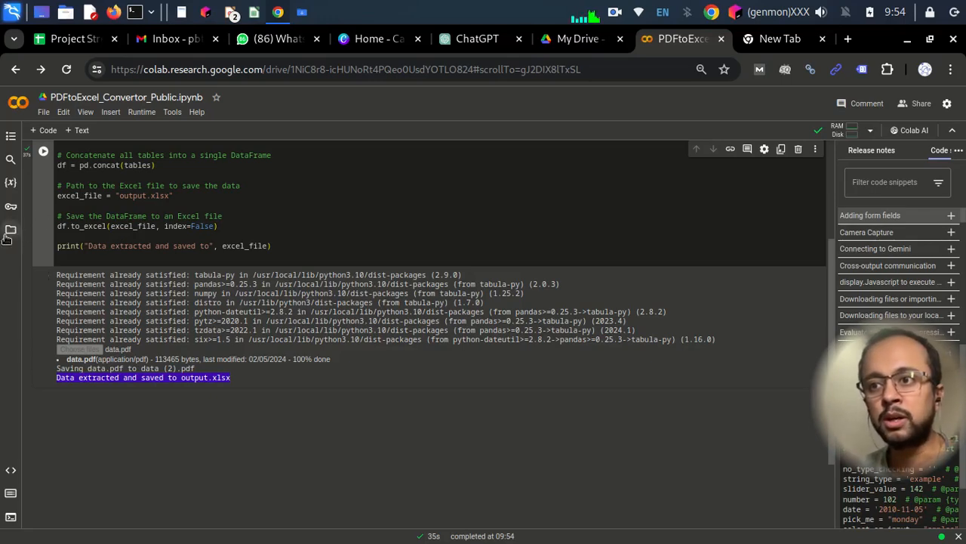
Download output.xlsx from the session files and open the downloaded output (2).xlsx.
left_click(10, 229)
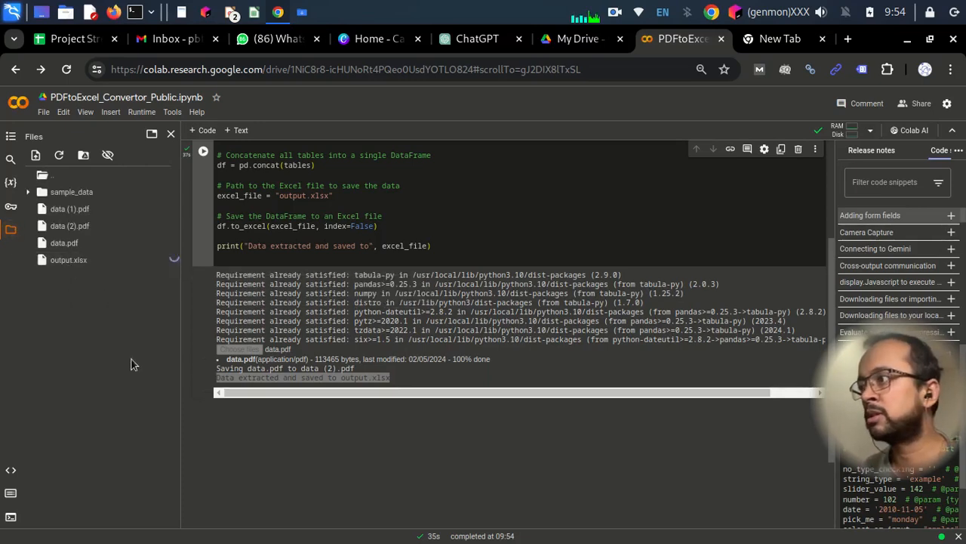
left_click(900, 69)
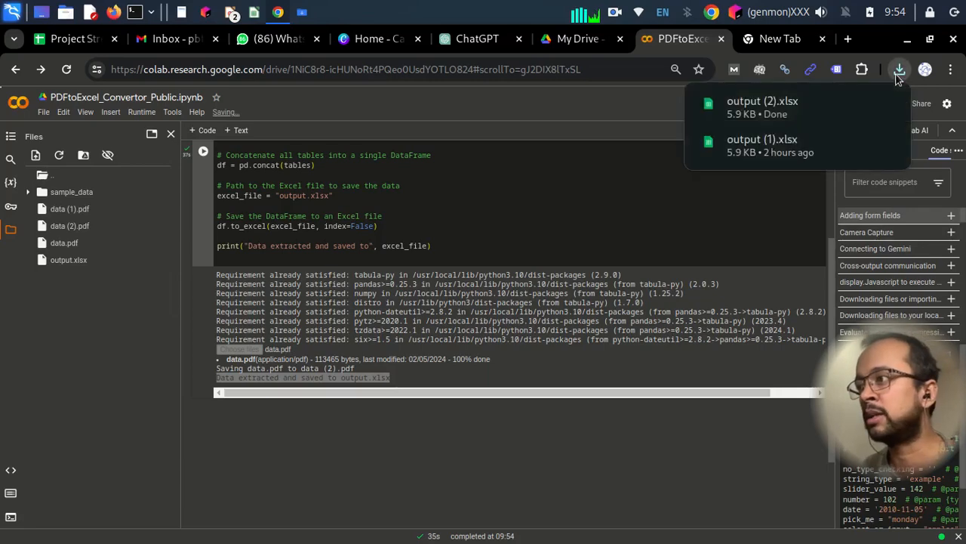
left_click(761, 100)
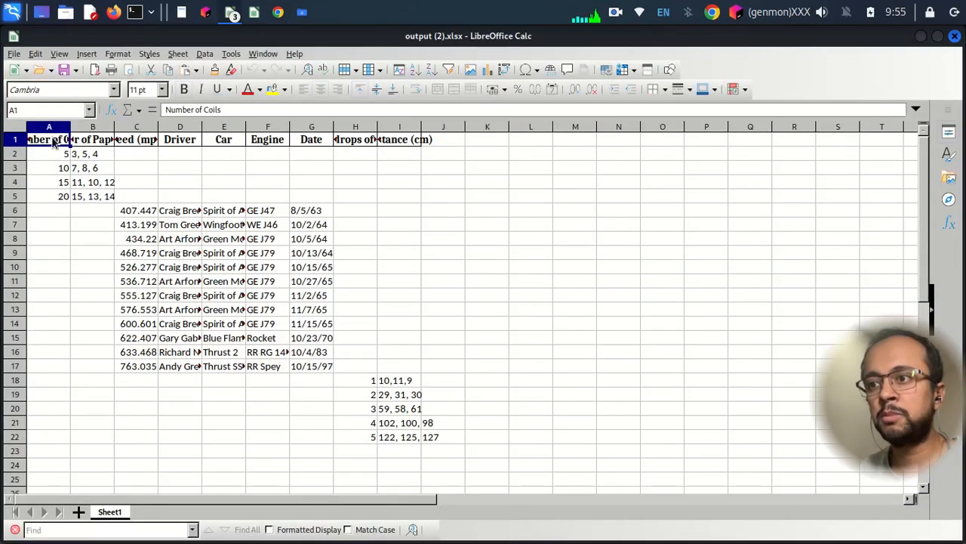
Select the header row and the A2:J24 data range in Calc, then switch to the file manager.
left_click_drag(137, 209, 311, 366)
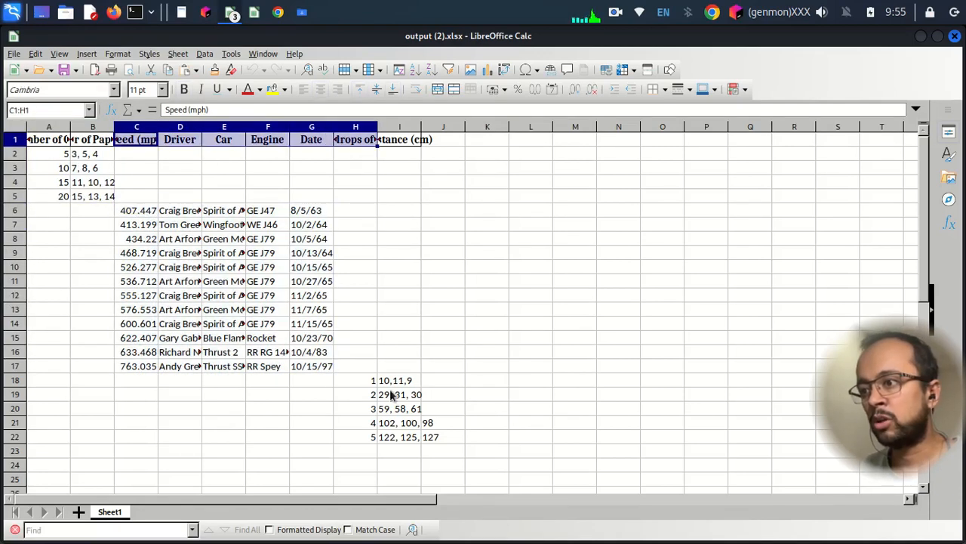
left_click_drag(355, 380, 399, 436)
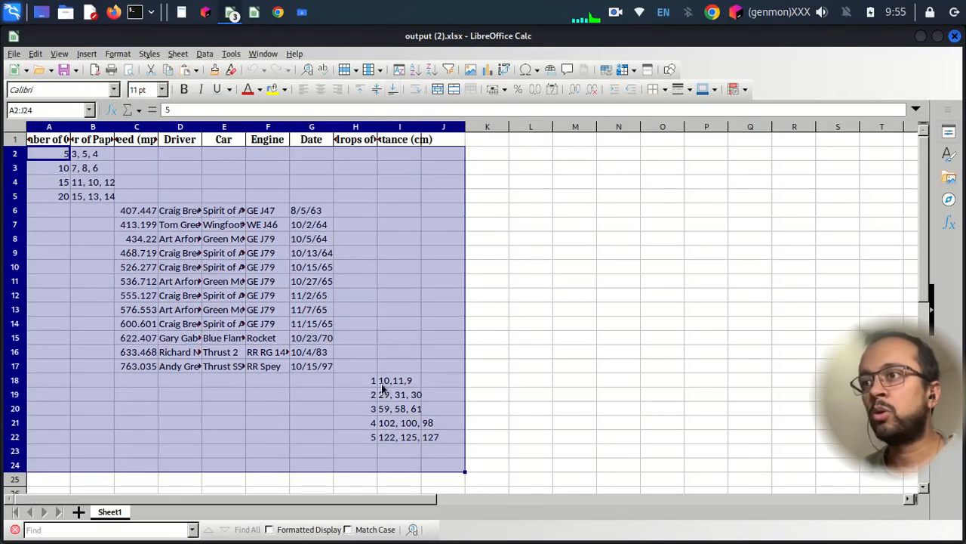
left_click(302, 12)
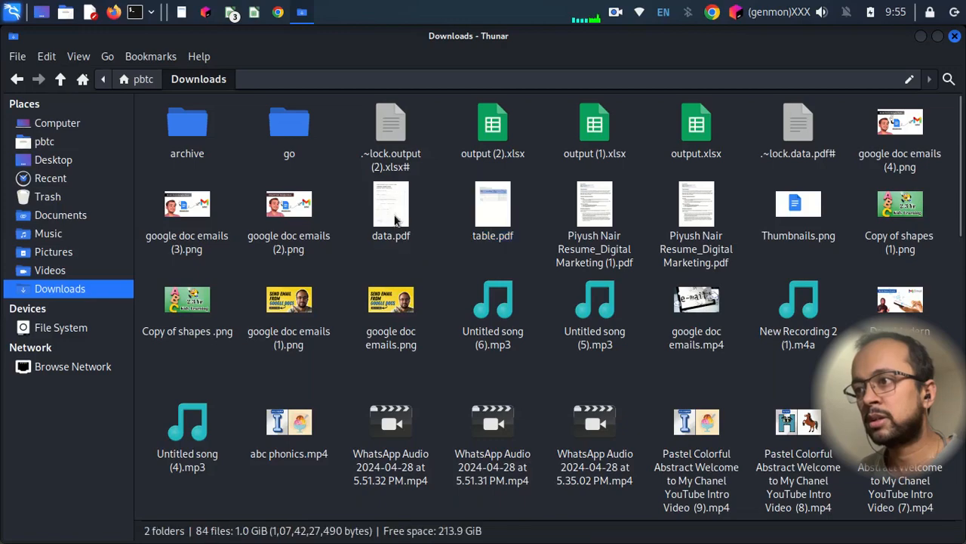
Open data.pdf in Document Viewer and review pages 1 and 2, including the land speed records.
double_click(391, 203)
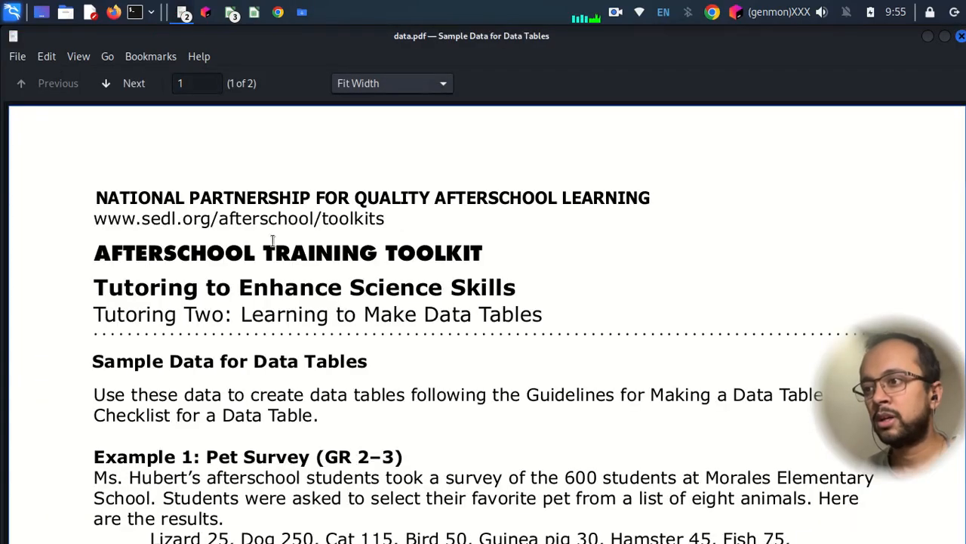
scroll("down", 3)
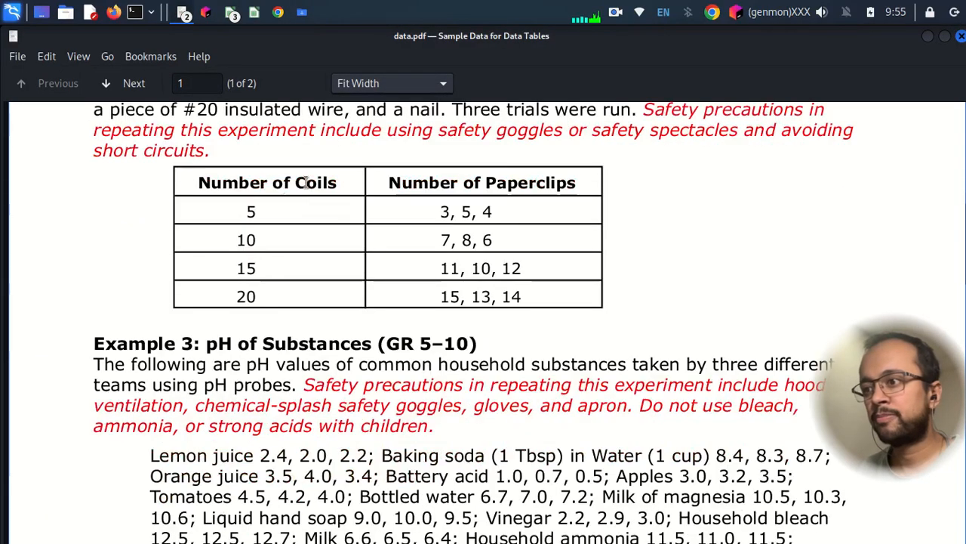
left_click(133, 83)
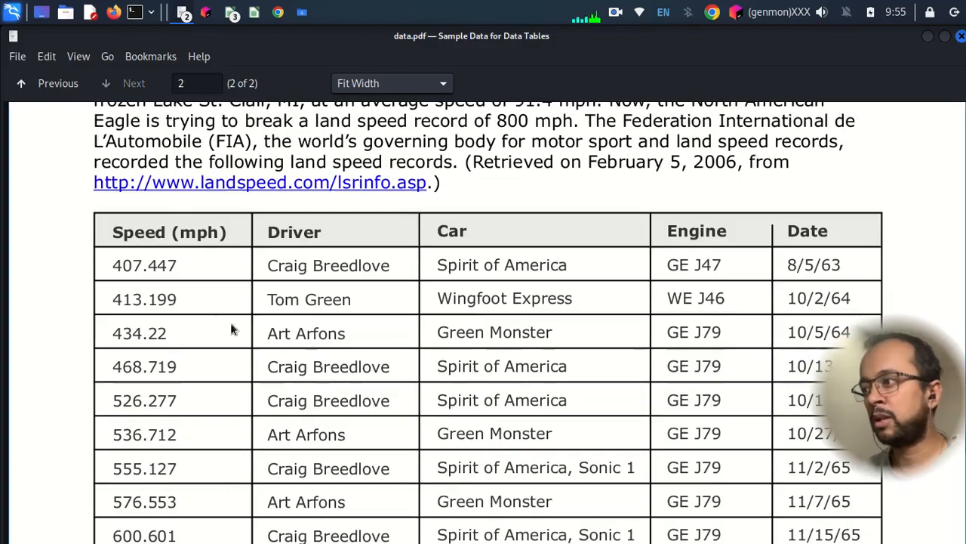
scroll("down", 3)
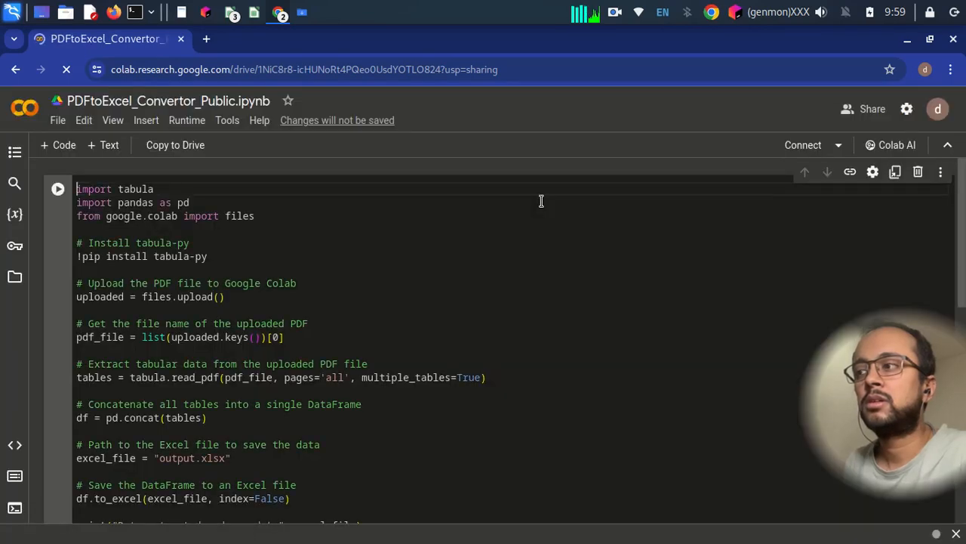
mouse_move(539, 290)
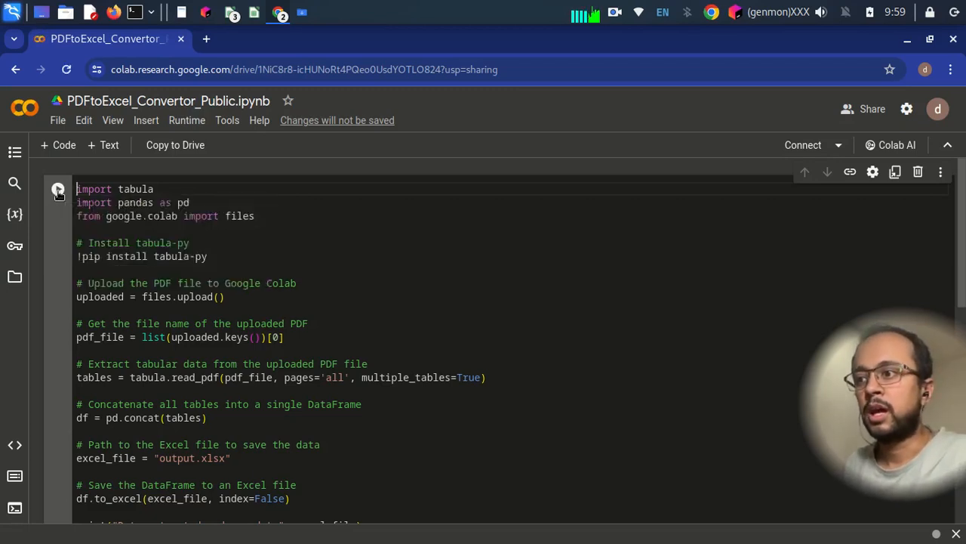
Run the conversion cell in the shared PDFtoExcel_Convertor_Public notebook.
left_click(58, 189)
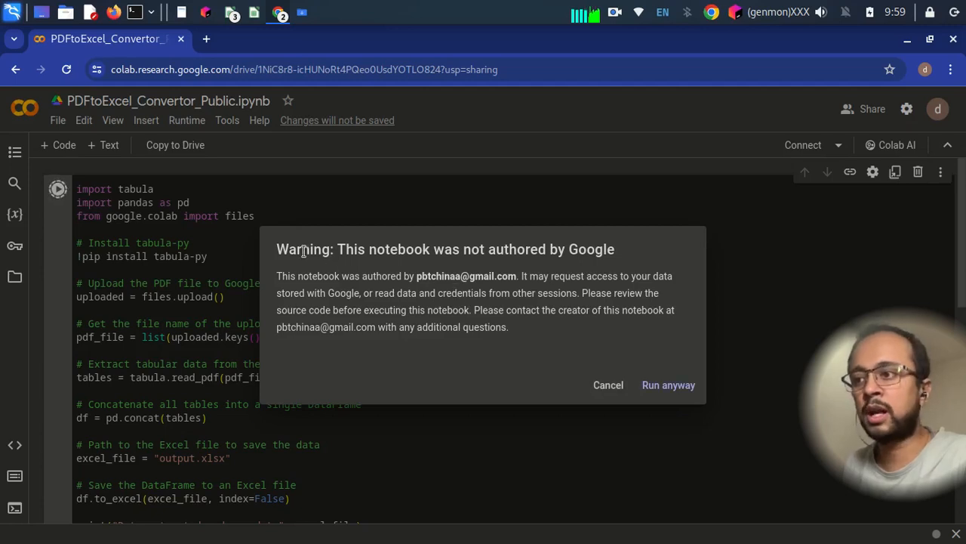
mouse_move(277, 284)
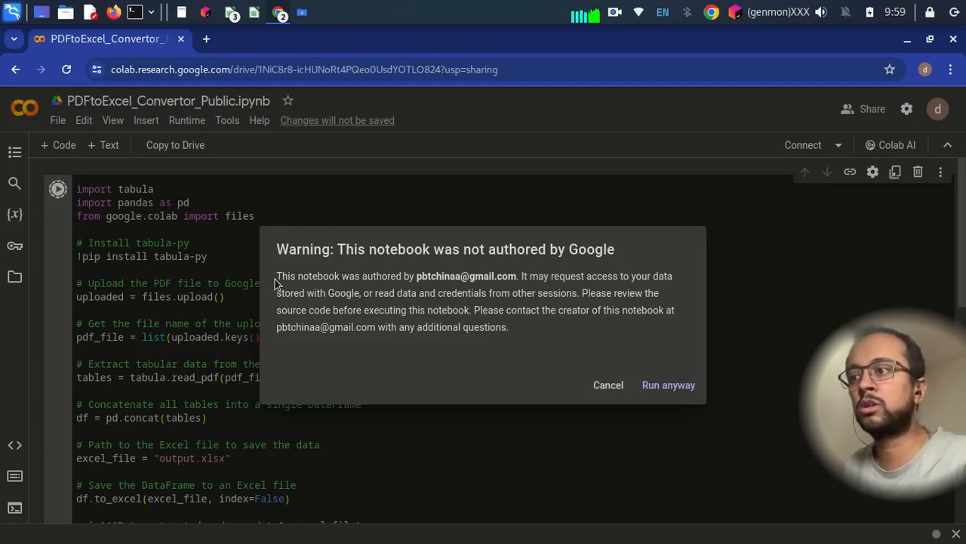
left_click_drag(276, 275, 476, 275)
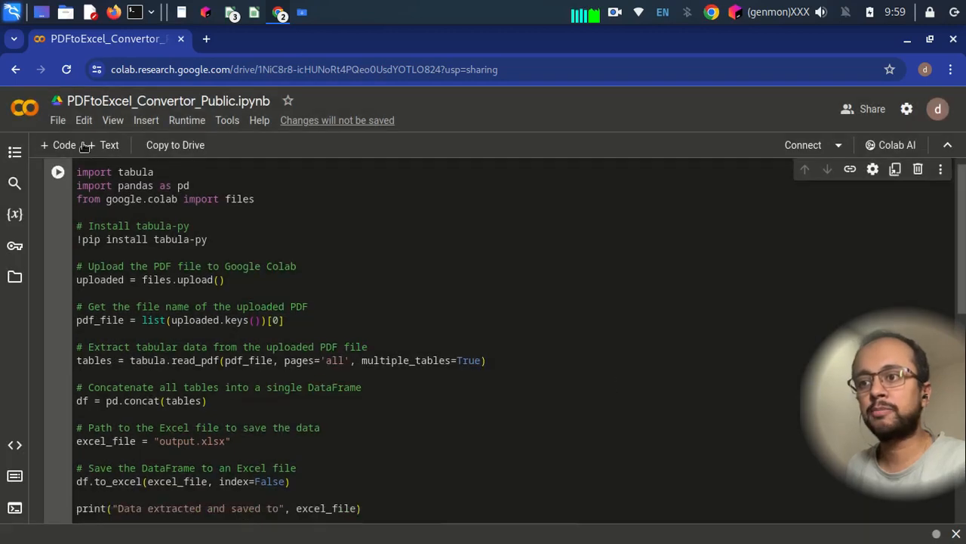
Save a copy of the notebook in Drive, open the copy and close the original.
left_click(58, 121)
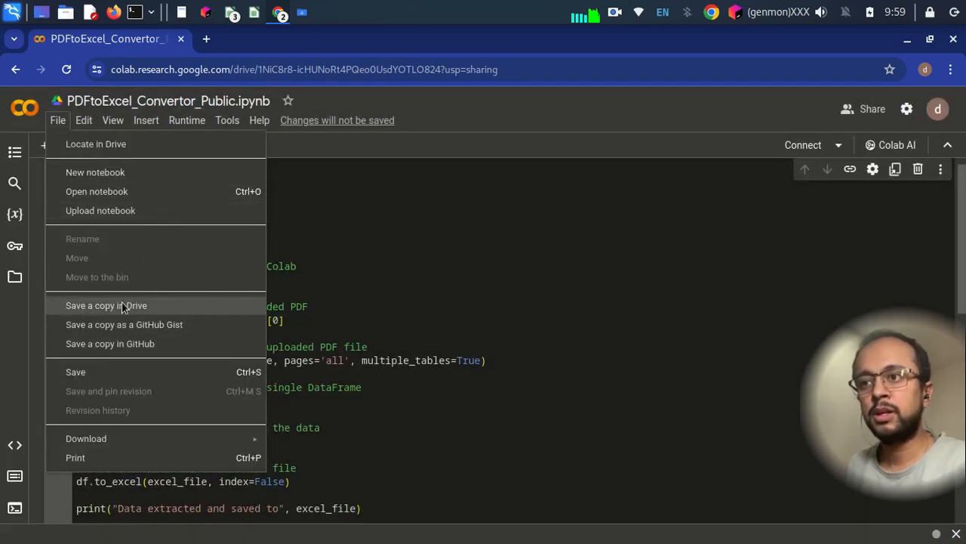
mouse_move(110, 345)
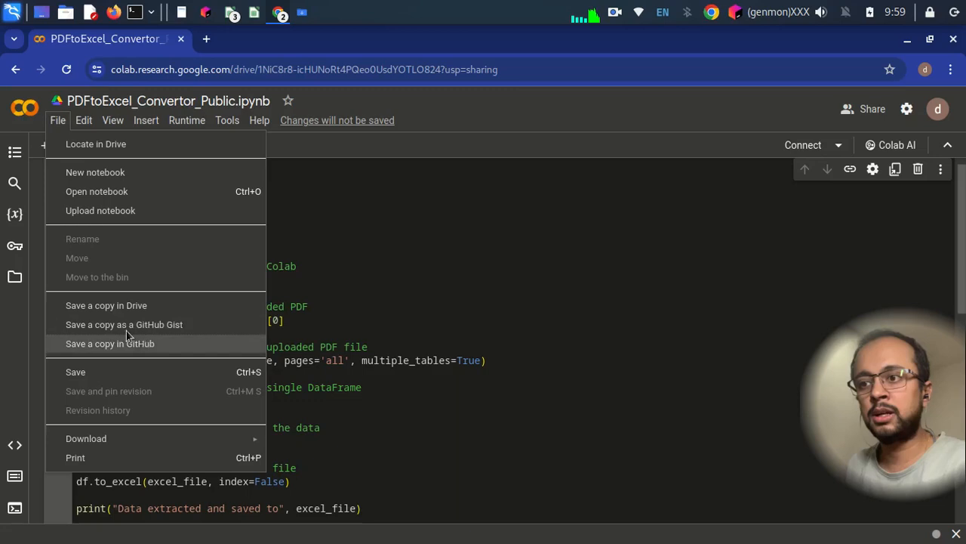
mouse_move(105, 305)
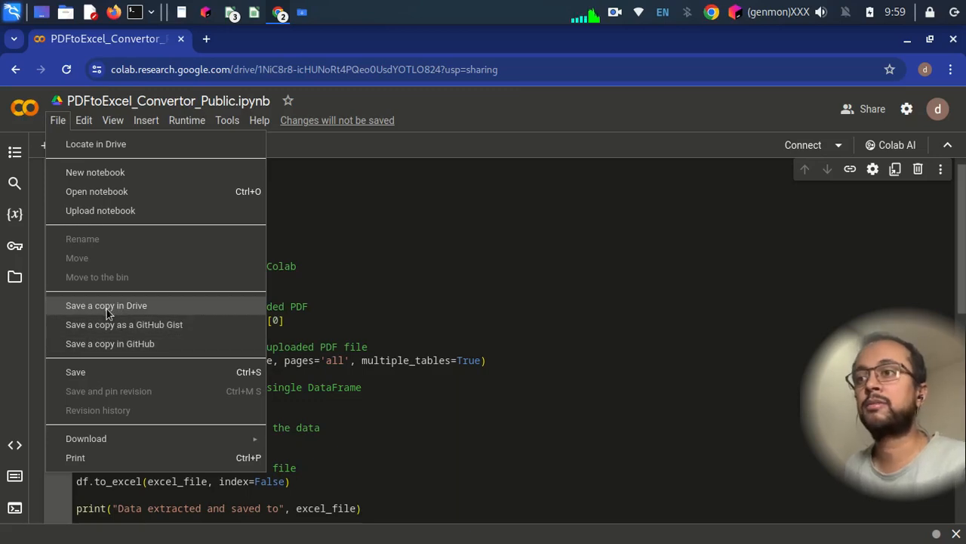
left_click(106, 305)
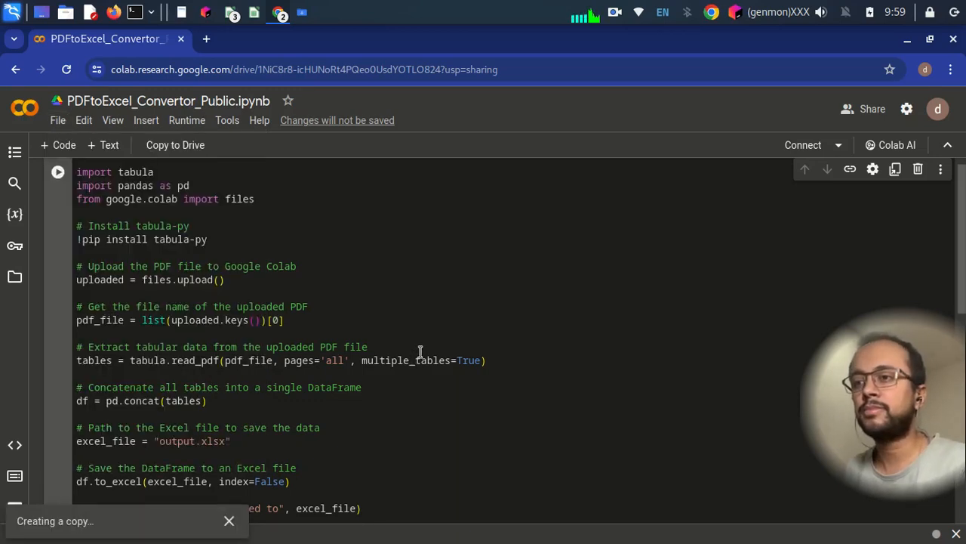
mouse_move(454, 317)
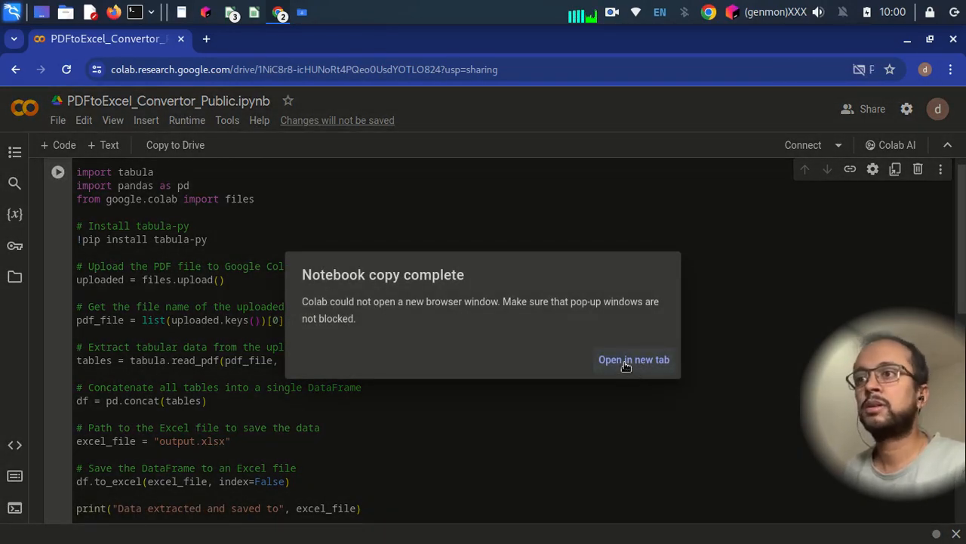
left_click(635, 359)
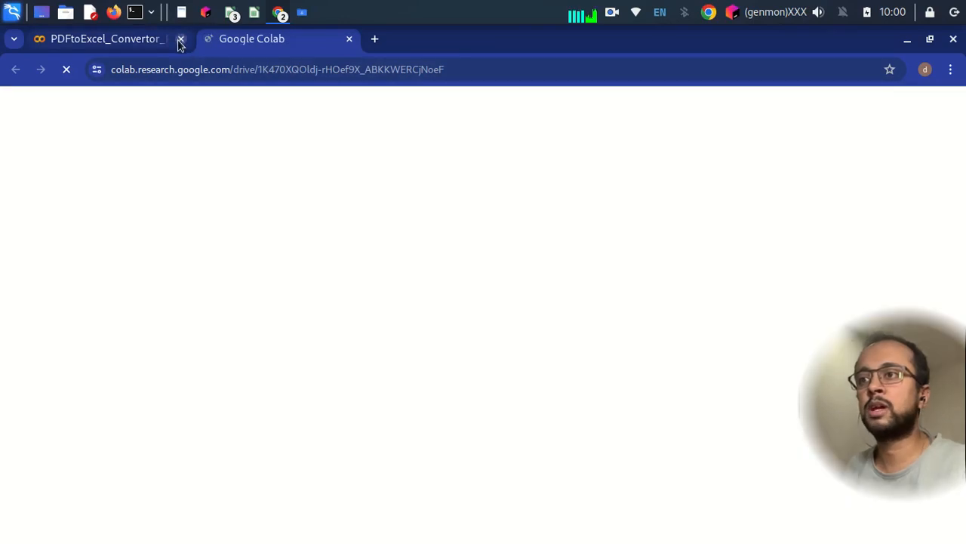
left_click(182, 39)
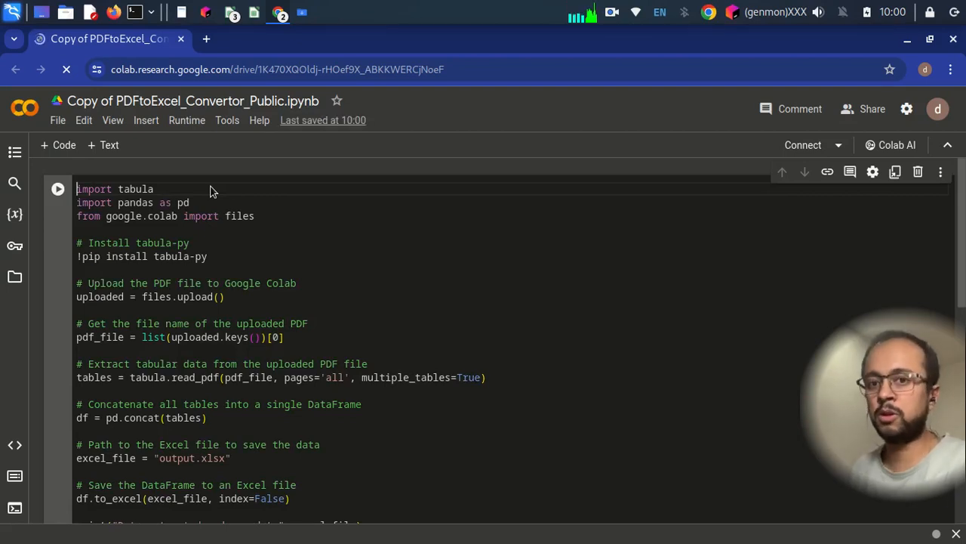
Dismiss the Release notes panel and run the conversion cell, ending in ModuleNotFoundError for tabula.
left_click(948, 145)
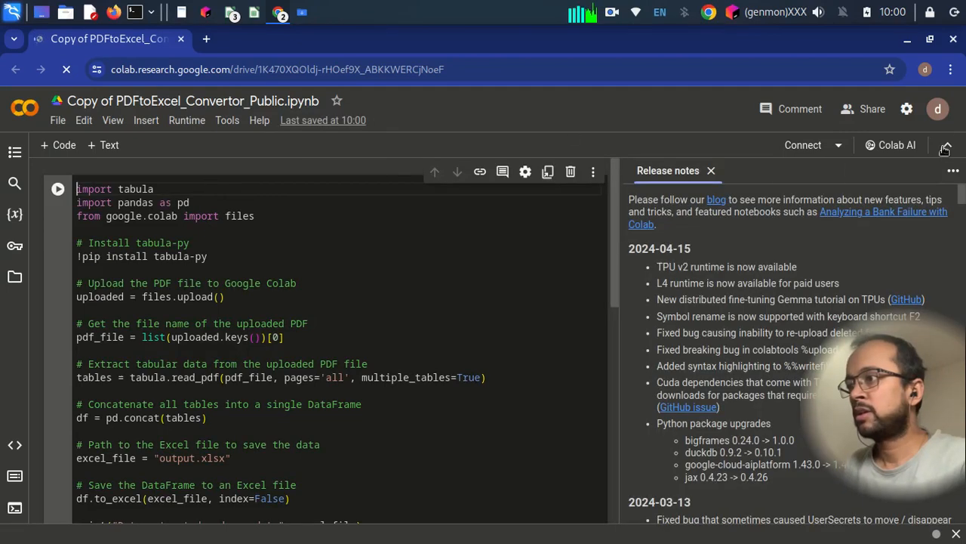
left_click(710, 171)
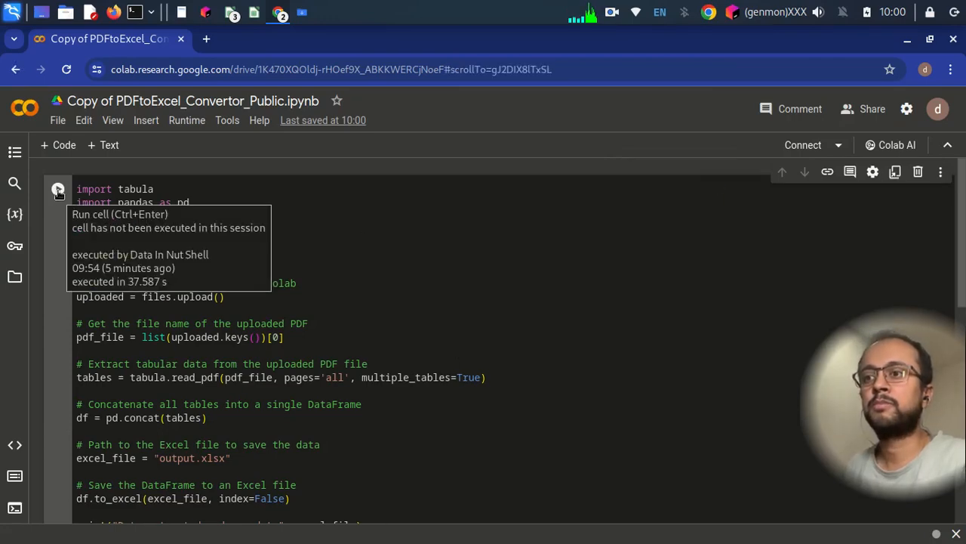
left_click(57, 189)
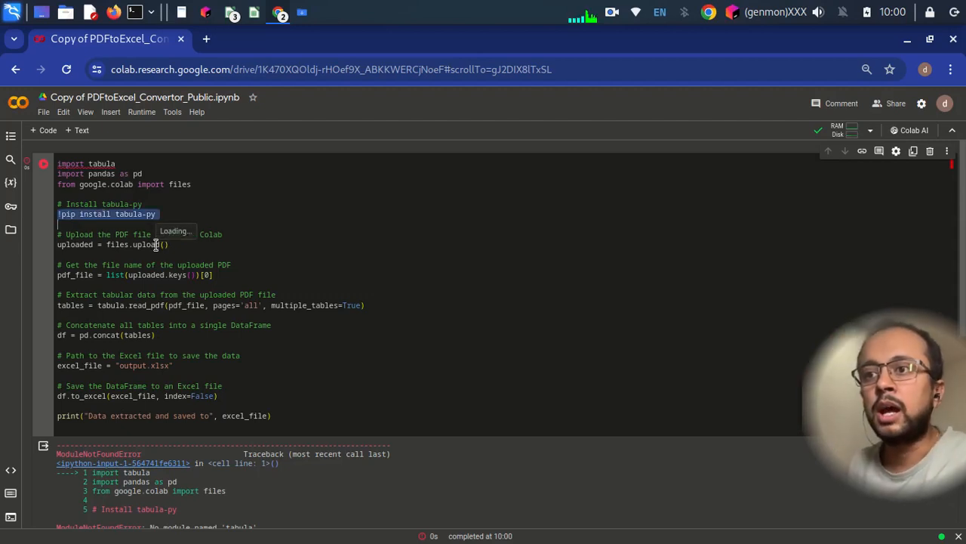
mouse_move(44, 130)
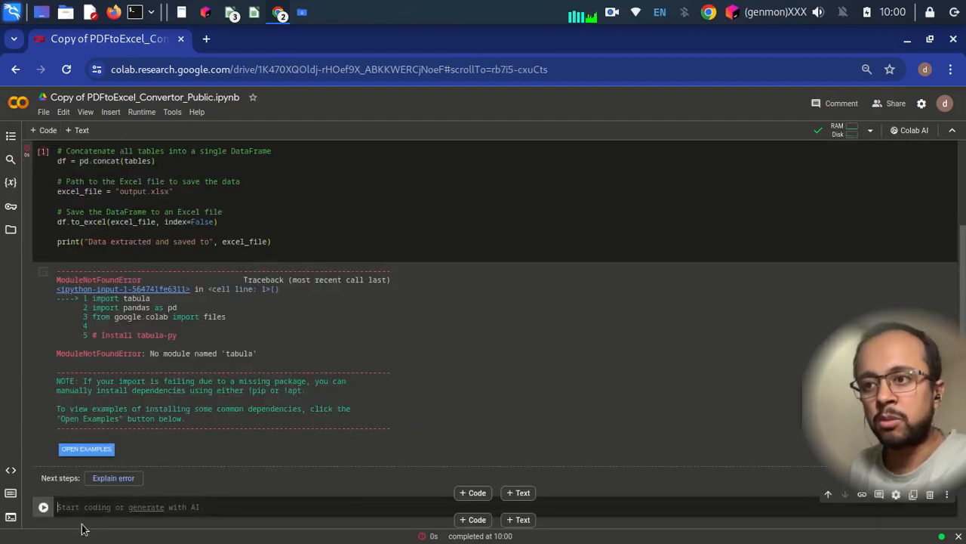
Enter !pip install tabula-py in a new code cell at the bottom of the notebook.
scroll("down", 3)
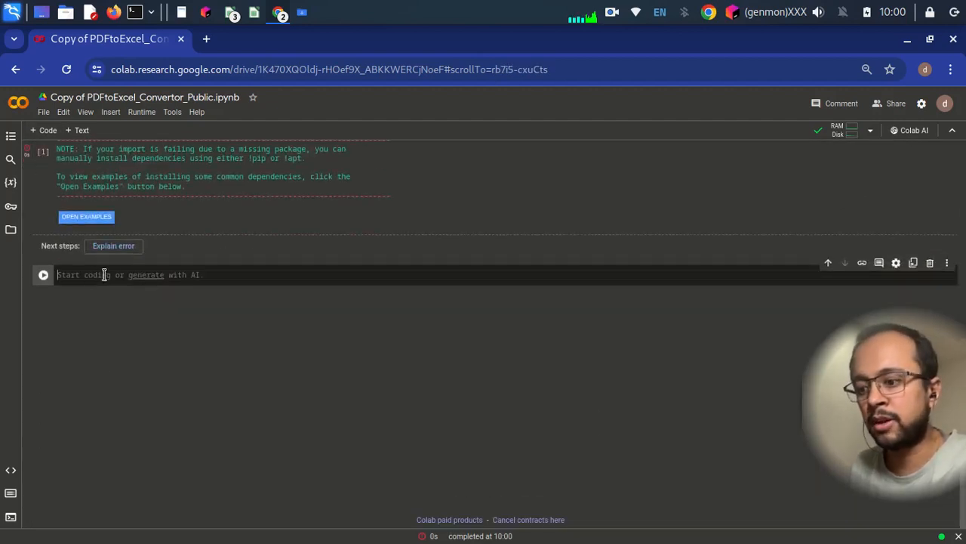
type("!pip install tabula-py")
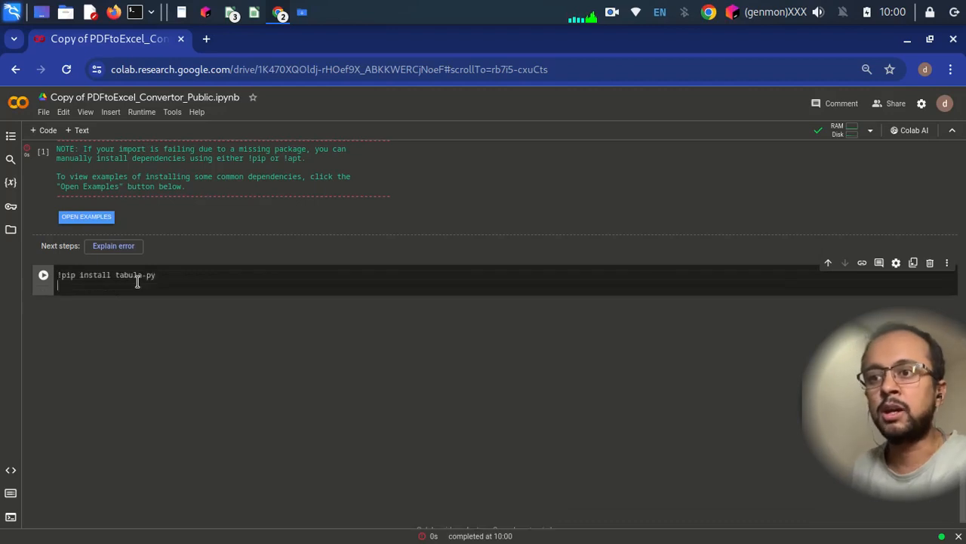
left_click(42, 275)
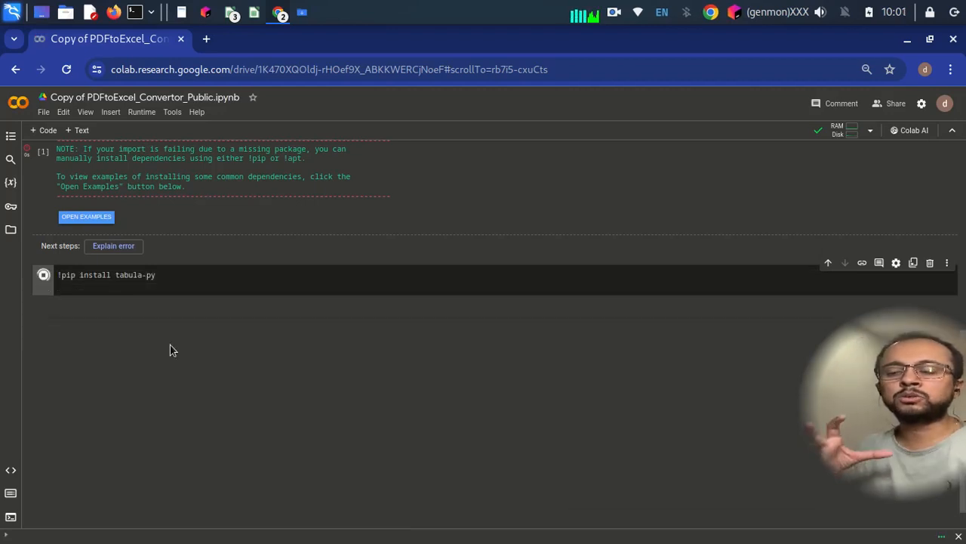
left_click(42, 275)
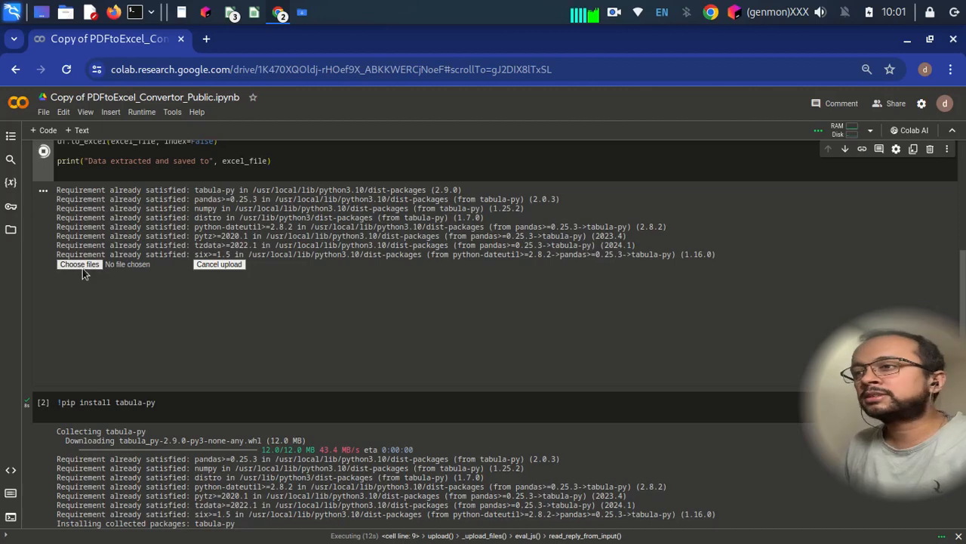
Upload data.pdf to the rerun converter and show output.xlsx in the session files.
left_click(79, 264)
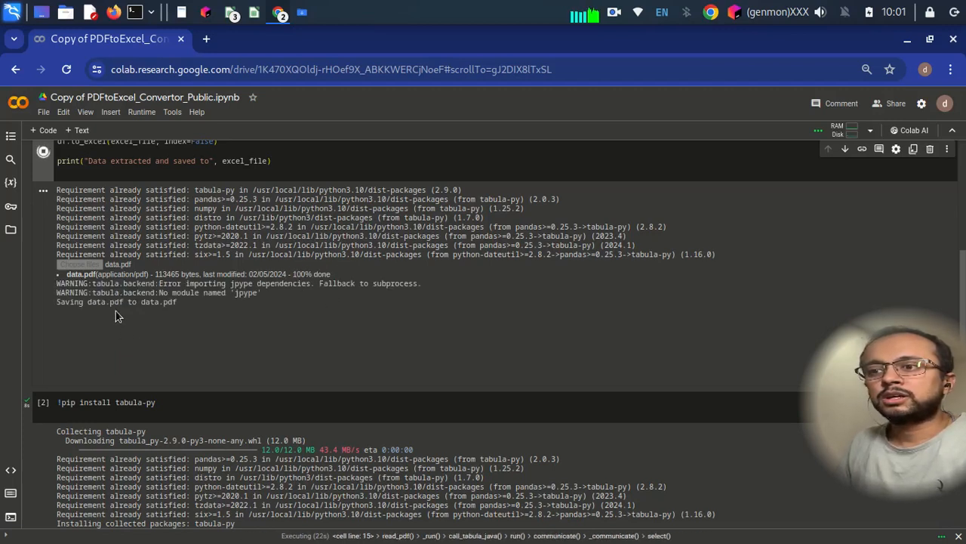
mouse_move(151, 317)
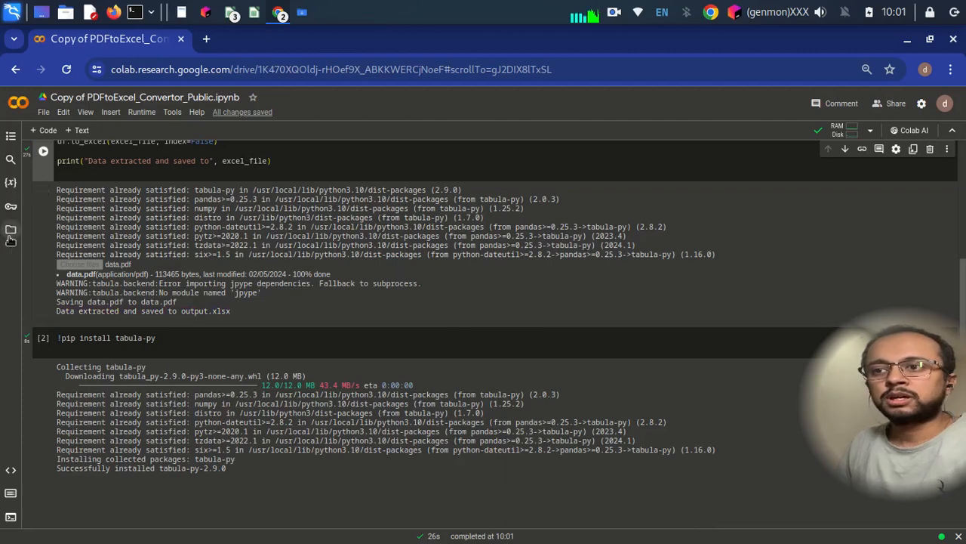
left_click(10, 230)
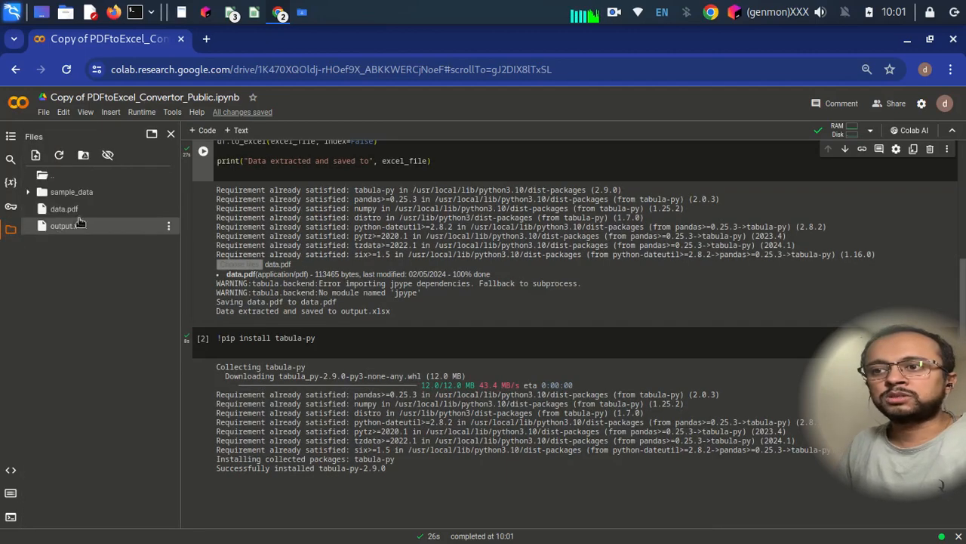